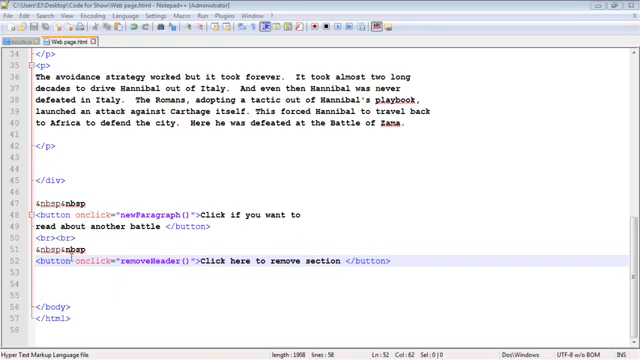
mouse_move(65, 270)
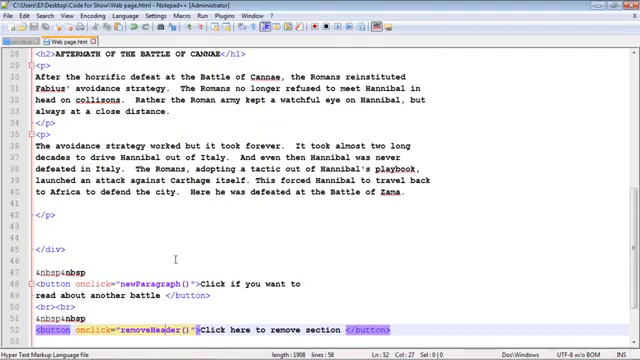
Step: Scroll through Web page.html reviewing the h2 headings and paragraphs before switching to jscode.js
scroll(down, 3)
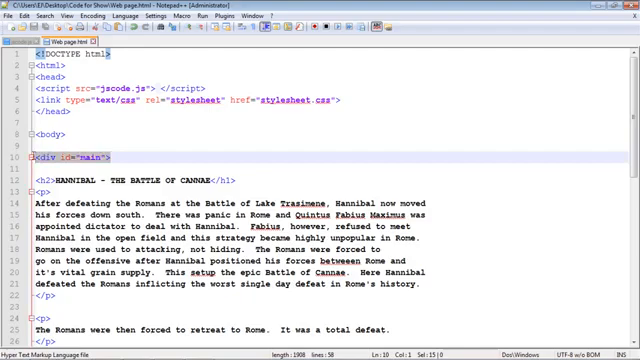
scroll(down, 3)
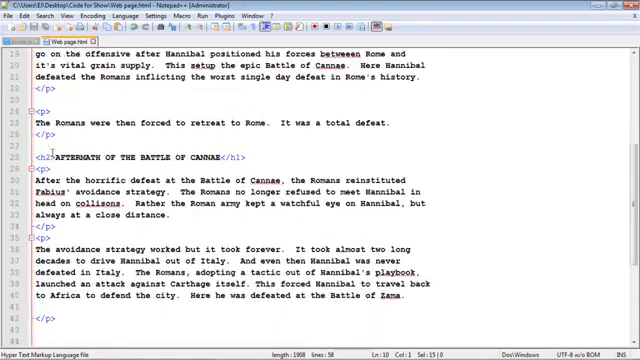
scroll(down, 3)
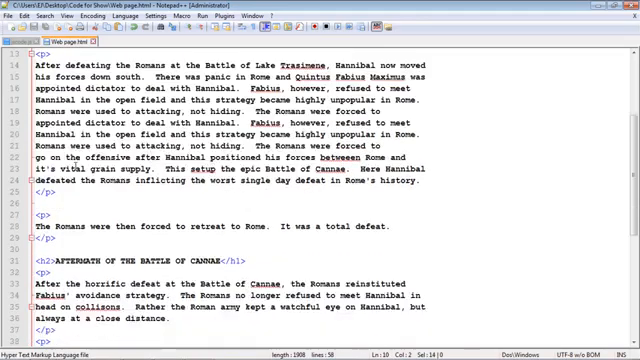
scroll(down, 3)
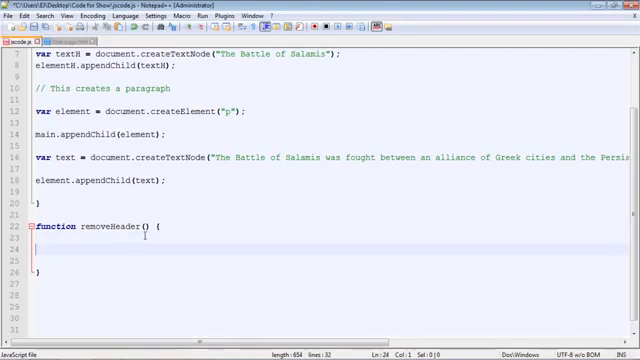
Step: Add var elementH = document.getElementsByTagName("h2"); inside removeHeader
text(var elementH = document.getElementsByTagName("h2");)
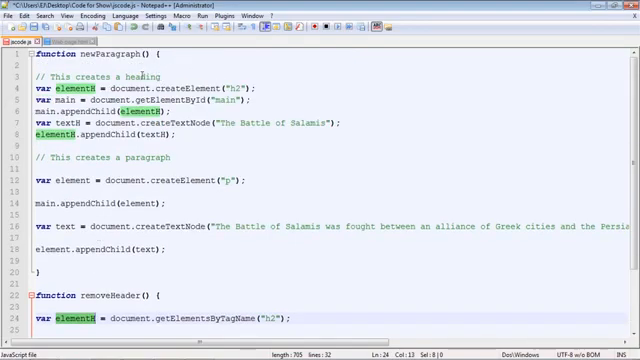
scroll(down, 3)
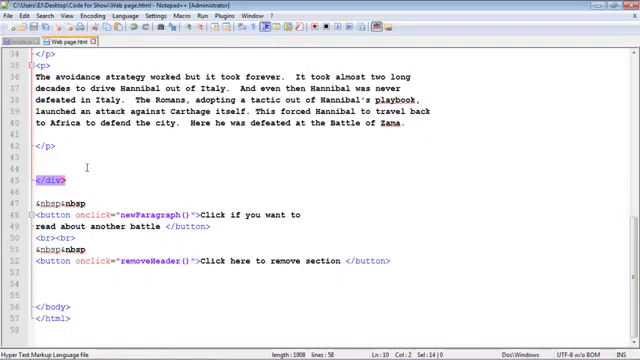
Step: Scroll through Web page.html to count the h2 headings
scroll(up, 3)
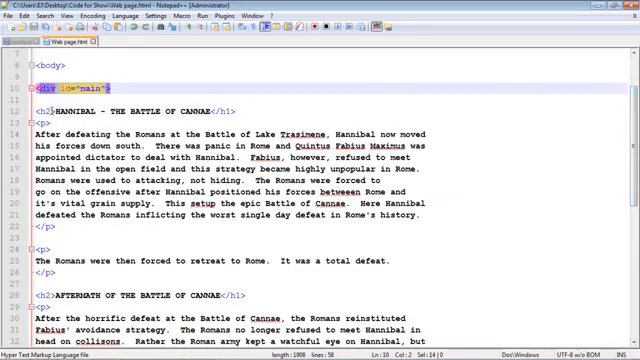
scroll(down, 3)
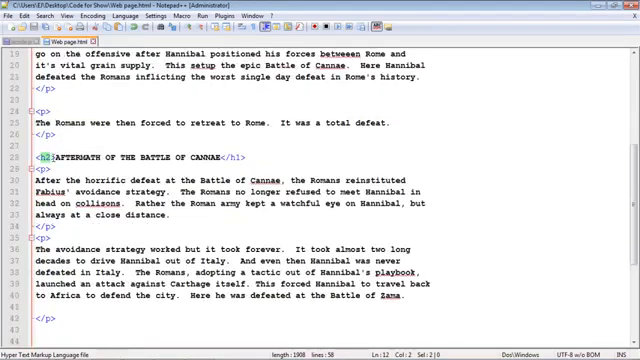
scroll(down, 3)
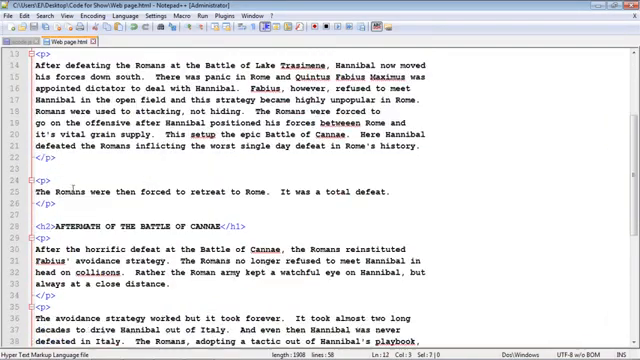
scroll(down, 3)
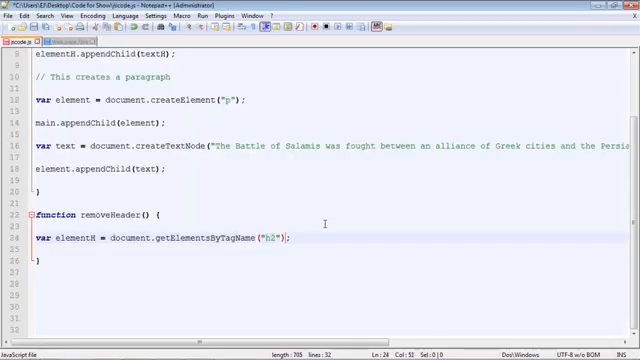
Step: Index the h2 lookup with [2] and start a new line below it
text([])
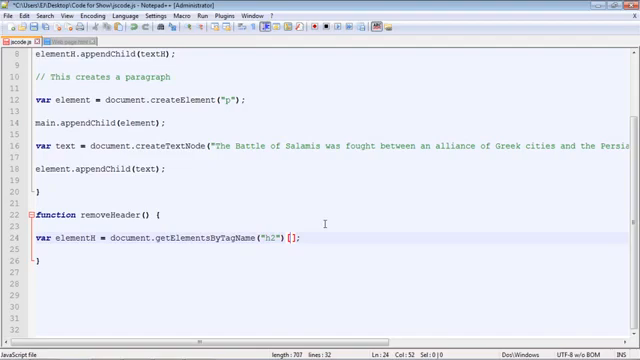
text(0)
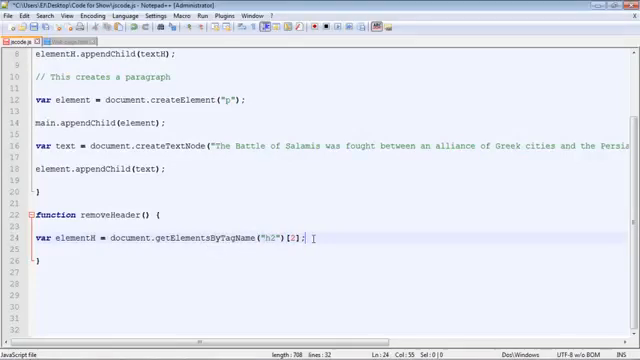
key(Enter)
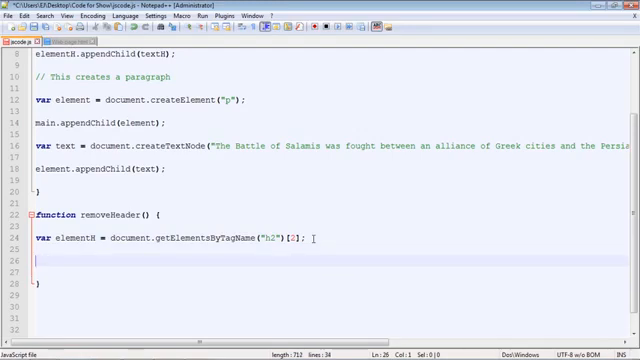
Step: Add var parent = elementH.parentNode; and parent.removeChild(elementH); correcting the variable name
text(var parent = elementH.parentNode;)
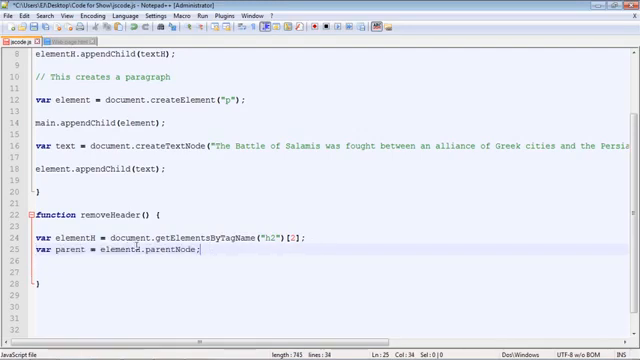
double_click(63, 270)
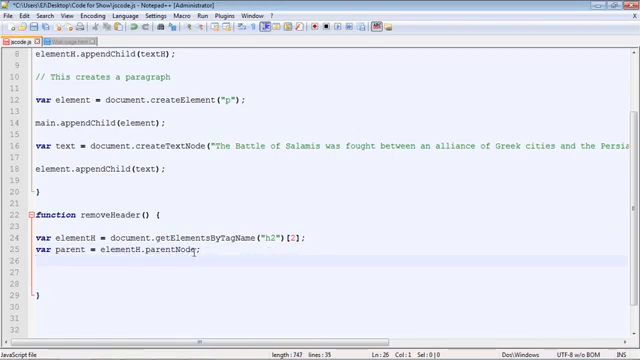
text(parent.removeChild(elementH);)
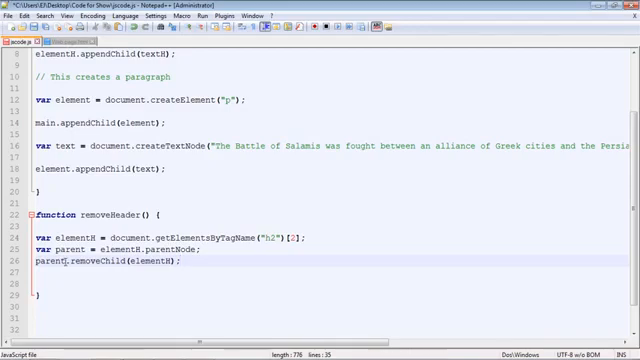
double_click(52, 272)
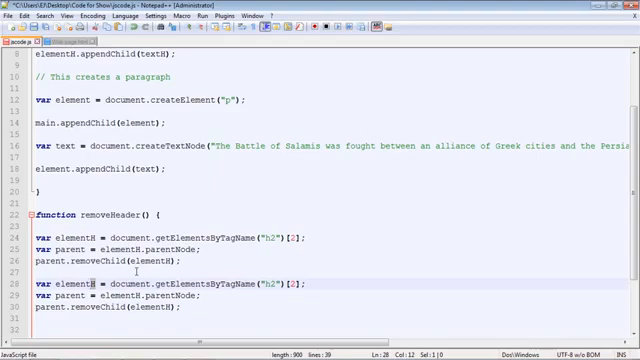
Step: Rename the duplicated block's variable to elementP and target "p" elements
text(P)
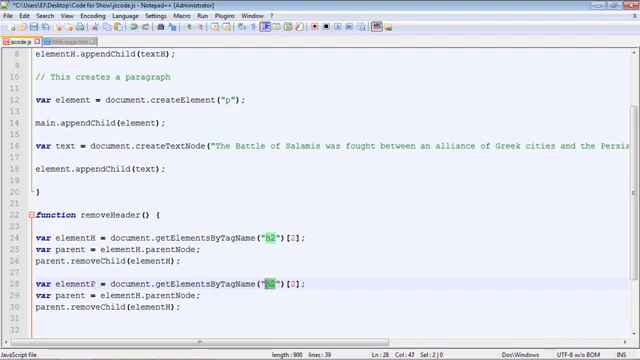
text(p)
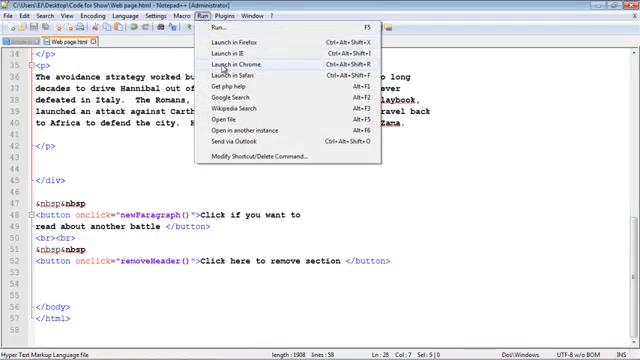
Step: Launch Web page.html in Chrome from the Run menu
click(245, 73)
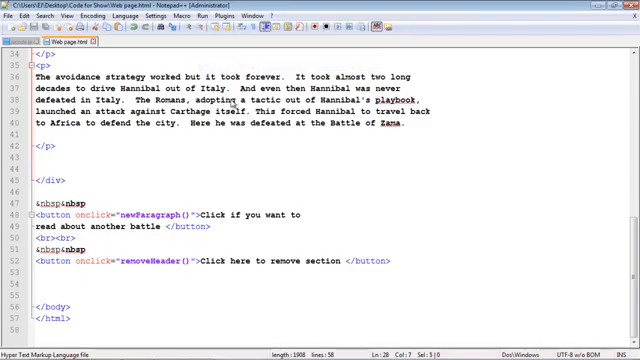